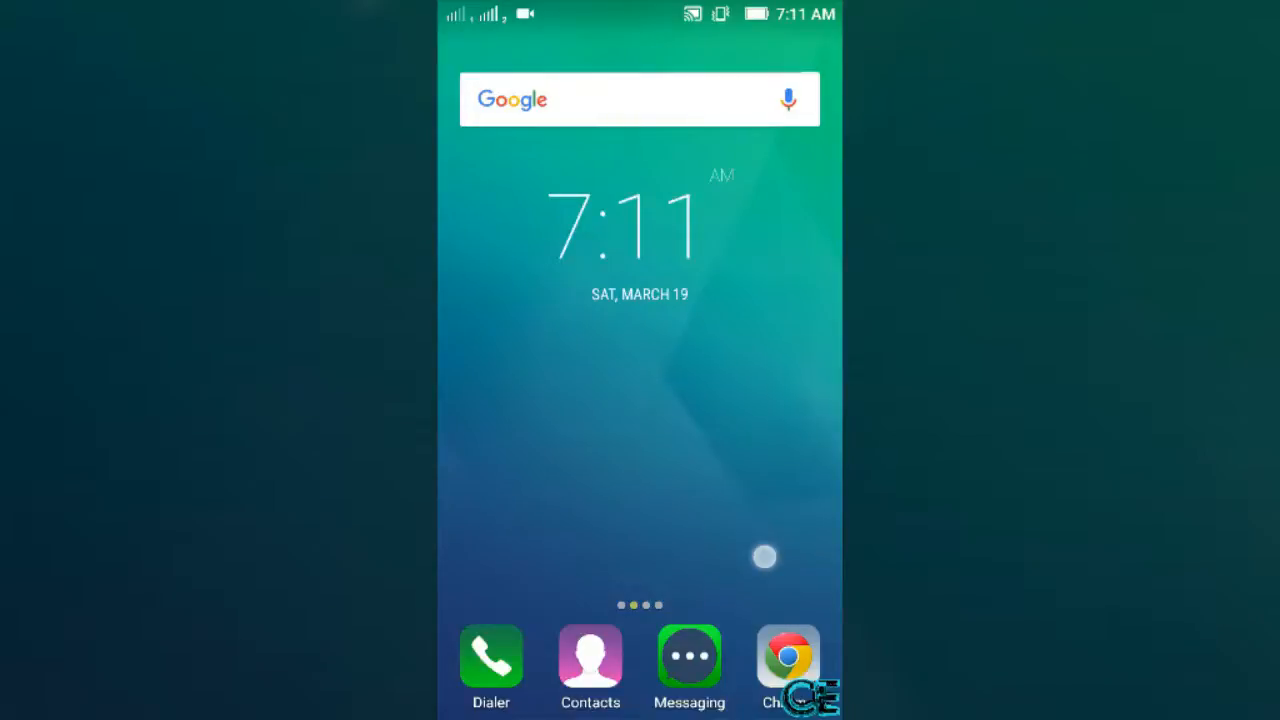
Swipe the home screen to the page of installed apps showing AppLock.
scroll("left", 3)
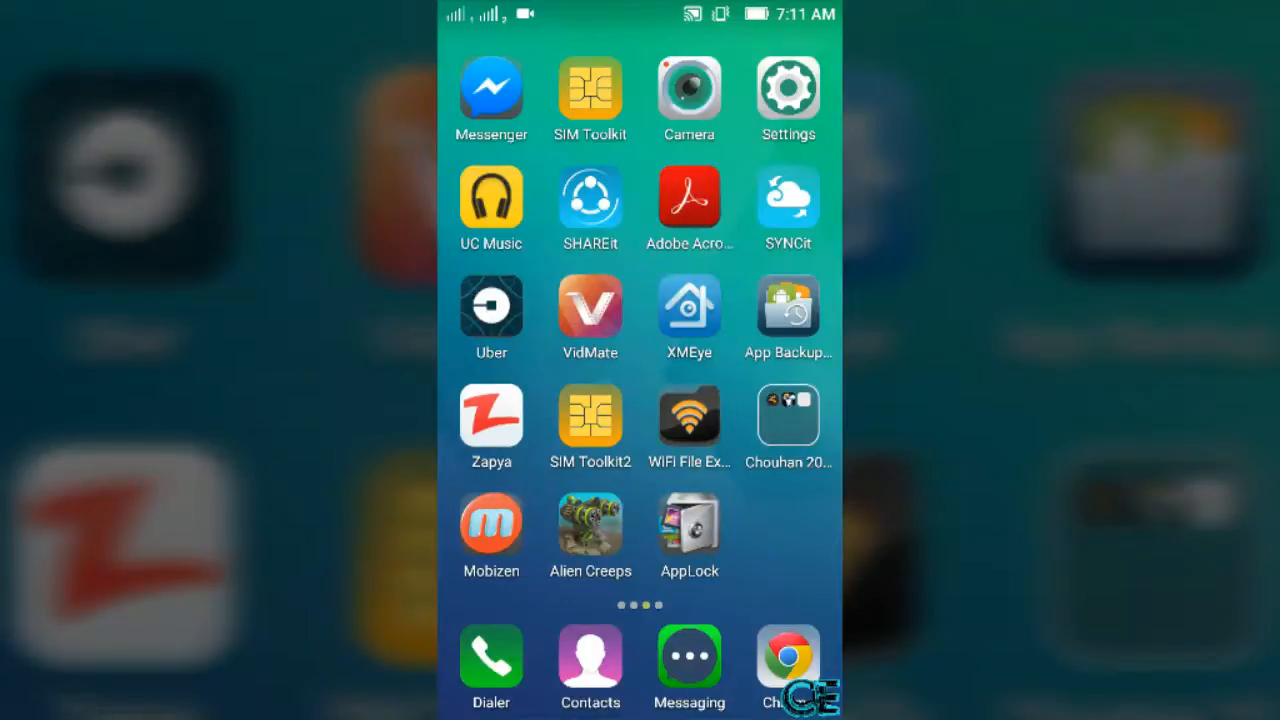
Launch AppLock, set a new PIN, confirm it, and enter a security email.
left_click(688, 525)
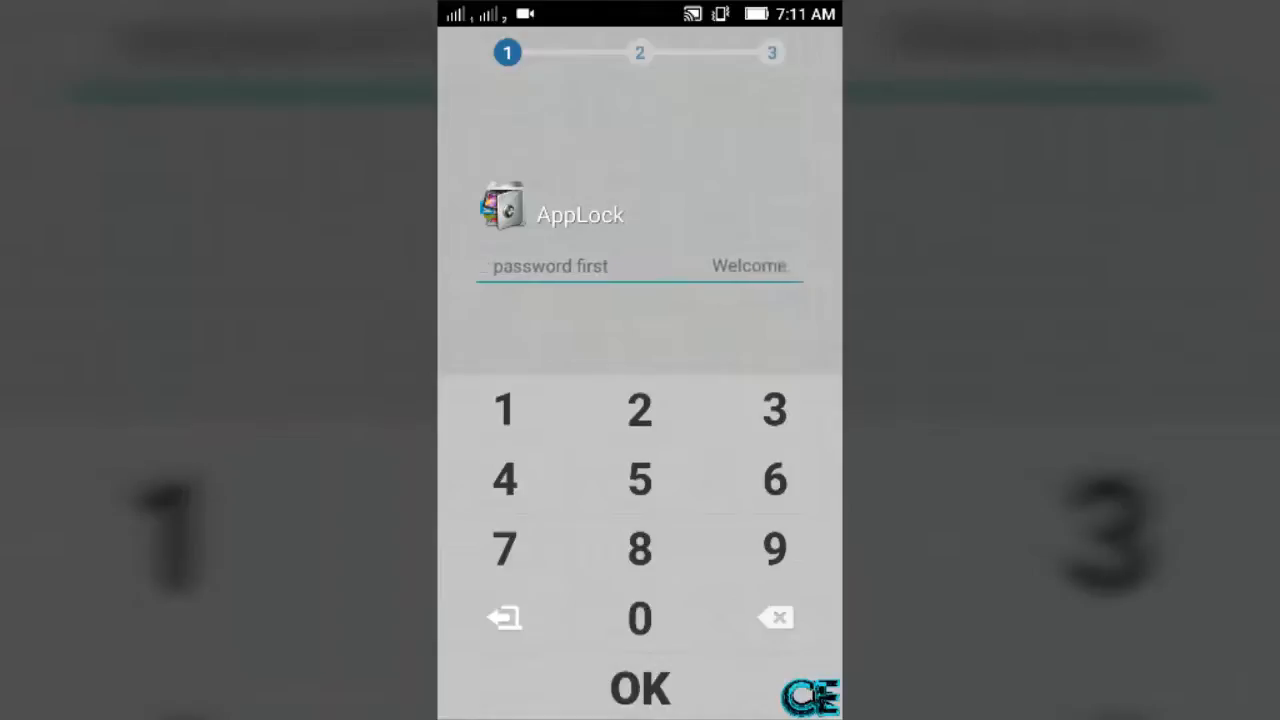
left_click(641, 619)
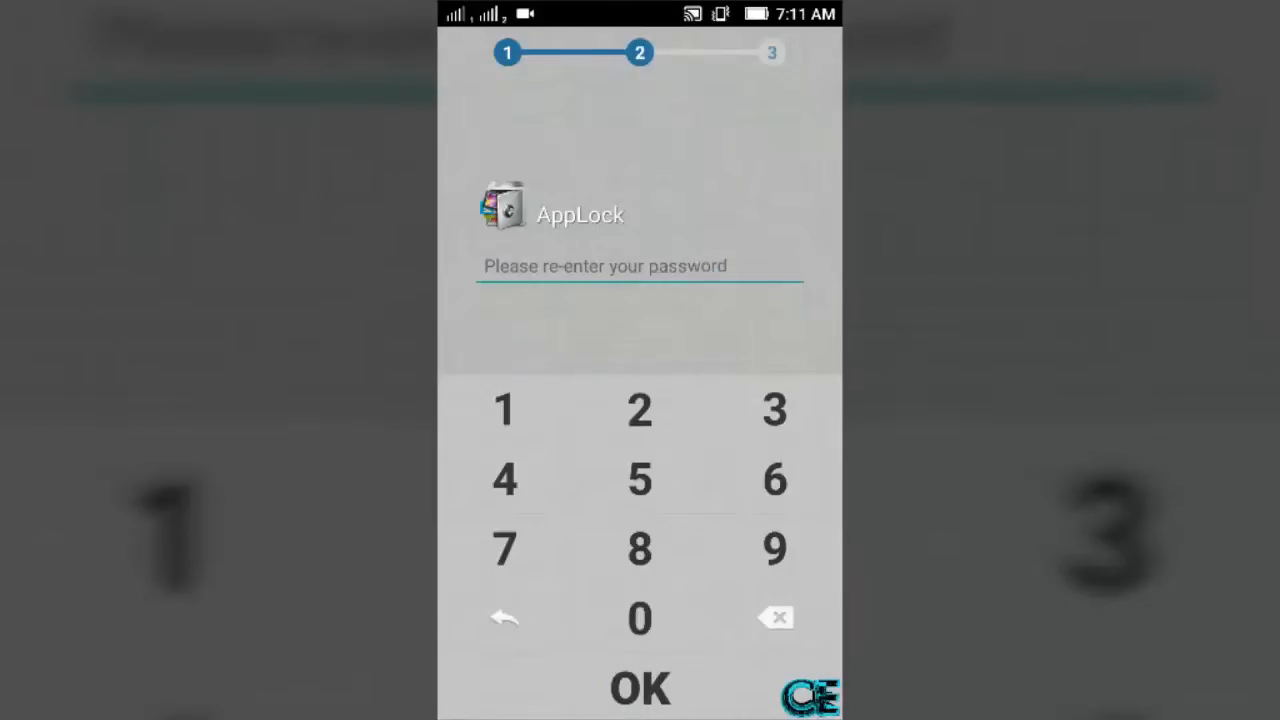
left_click(504, 480)
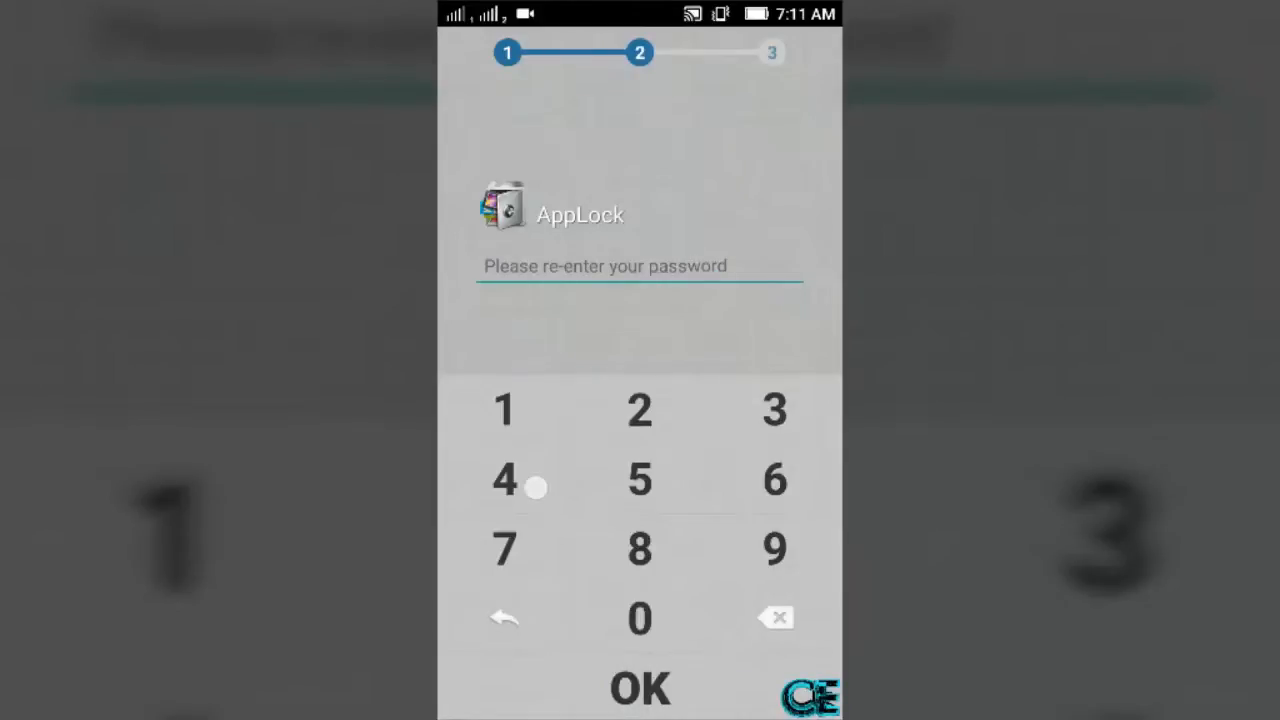
left_click(640, 480)
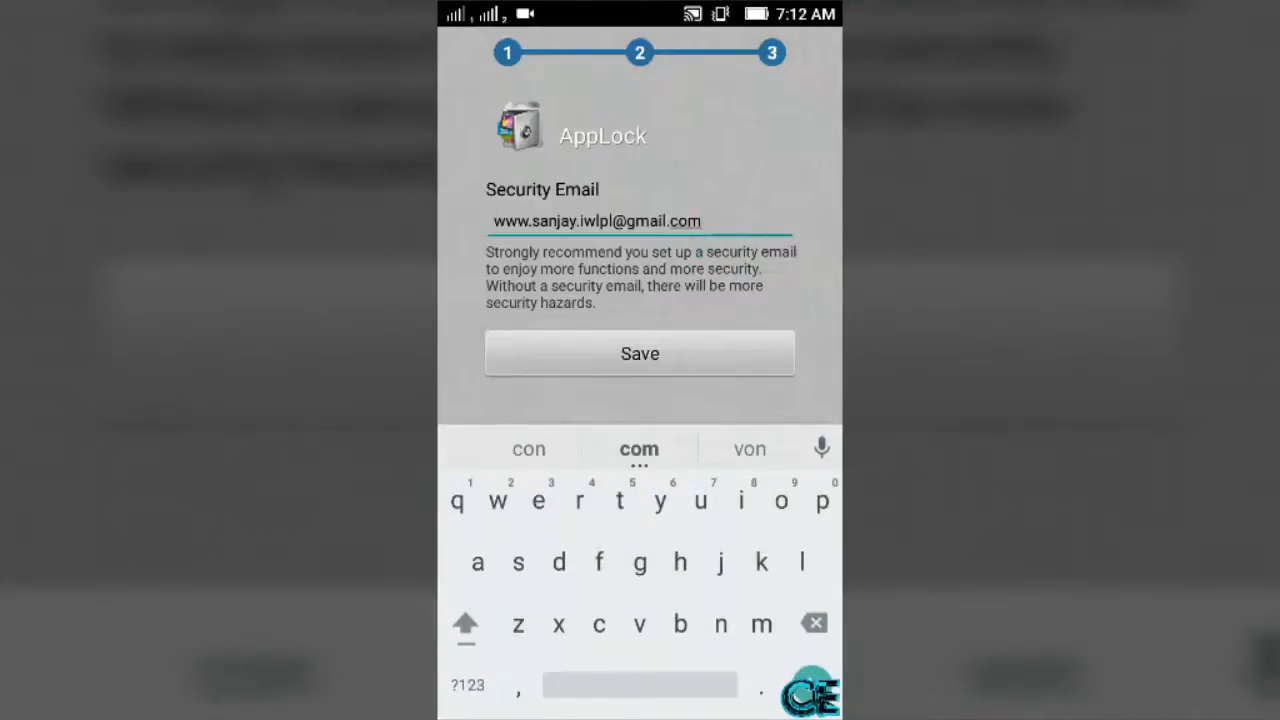
Save the security email and dismiss What's new to reach the PRIVACY app list.
left_click(639, 353)
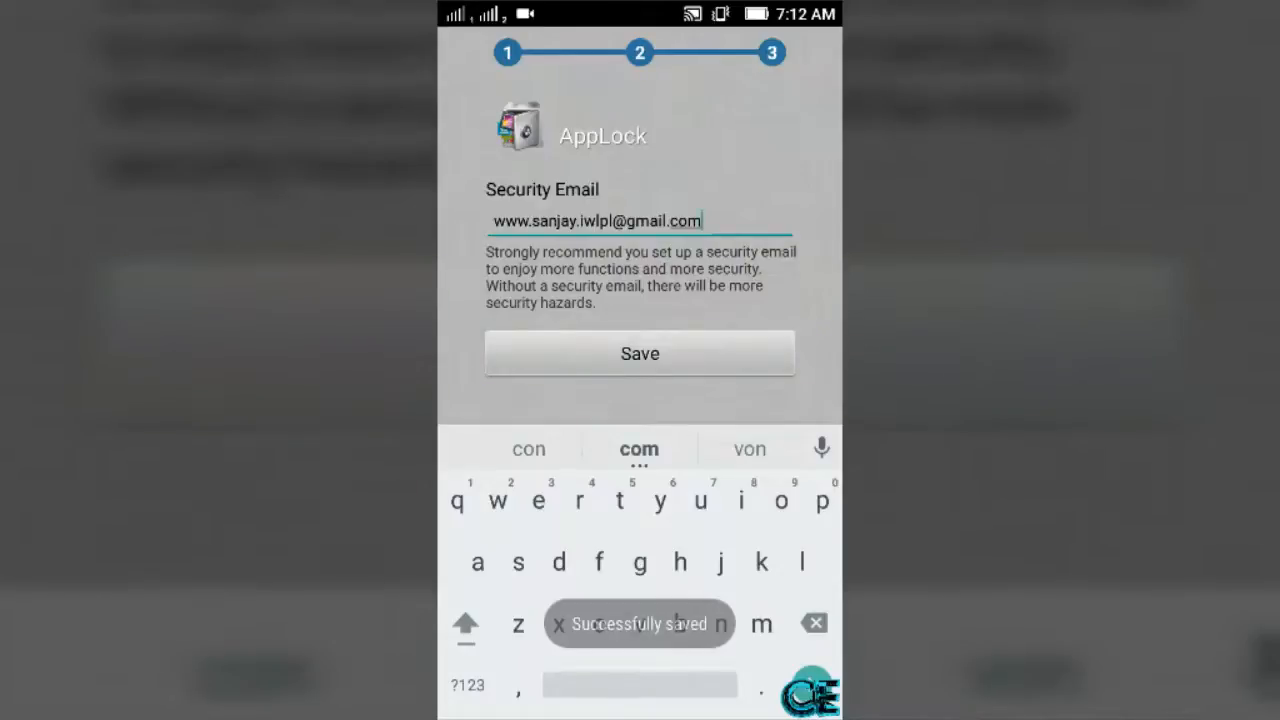
left_click(639, 353)
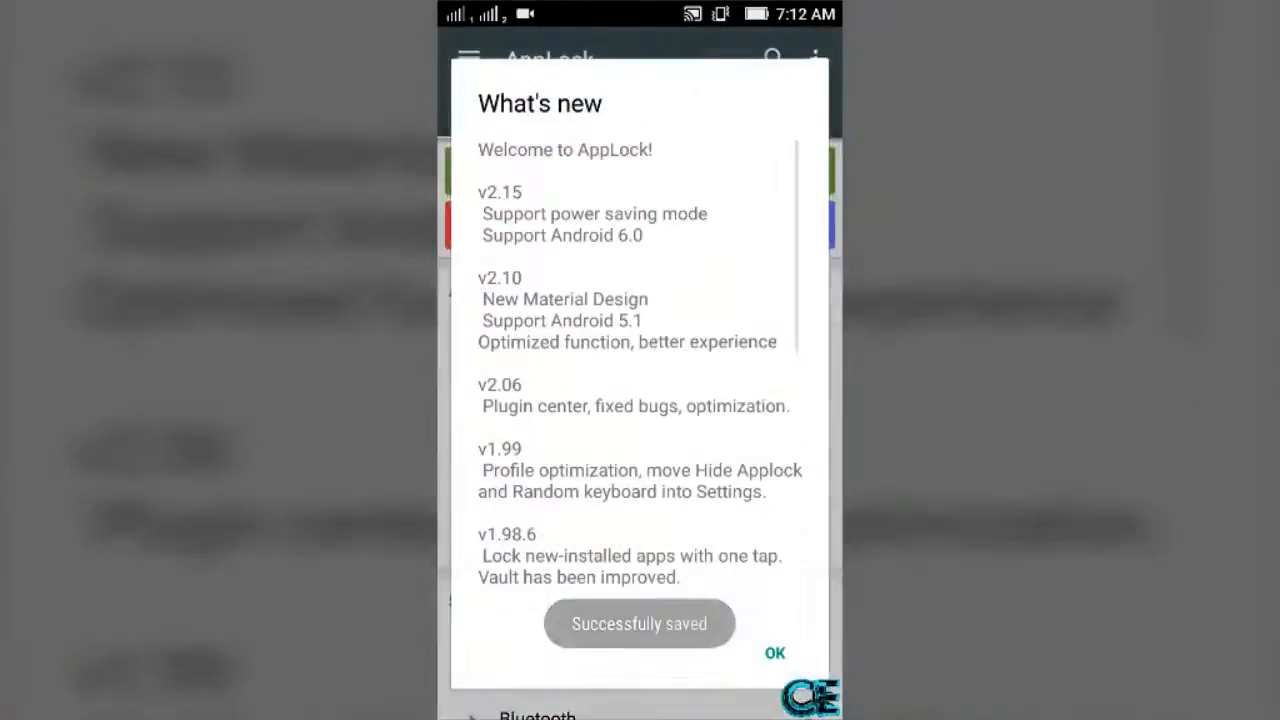
left_click(776, 652)
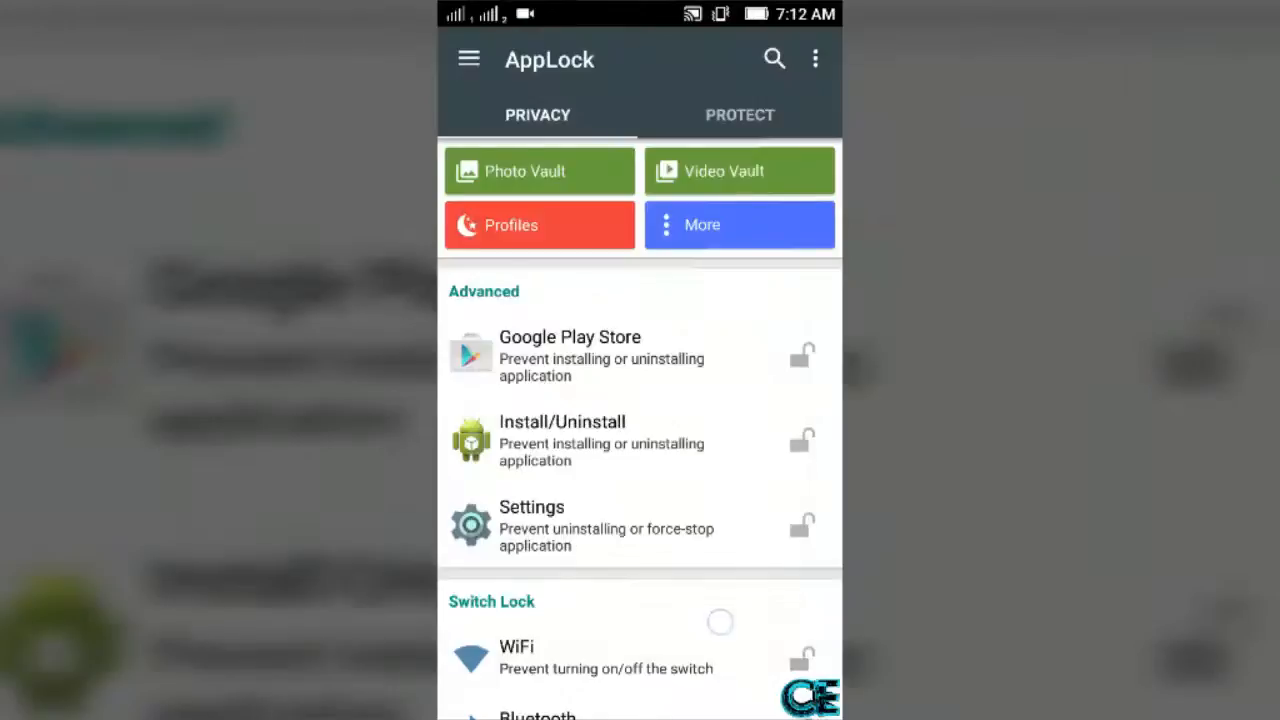
scroll("down", 3)
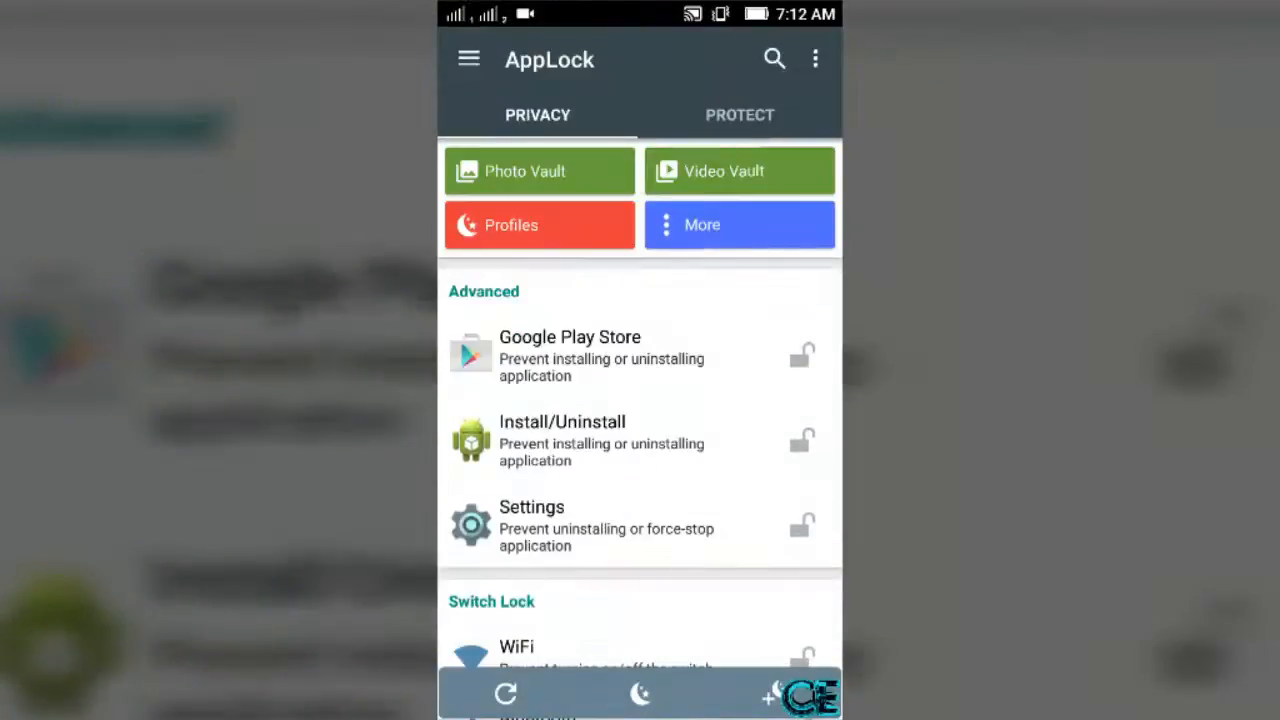
Open Video Vault's add gallery and choose the Bluetooth album.
left_click(750, 171)
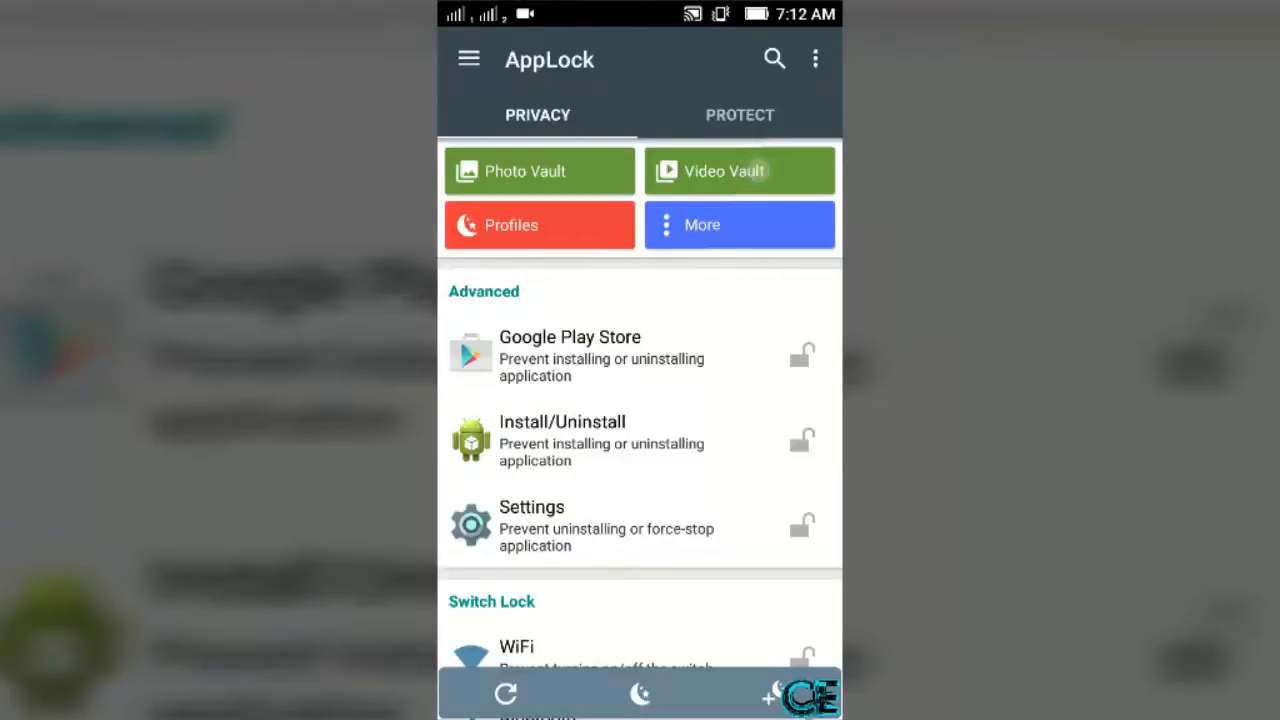
left_click(740, 170)
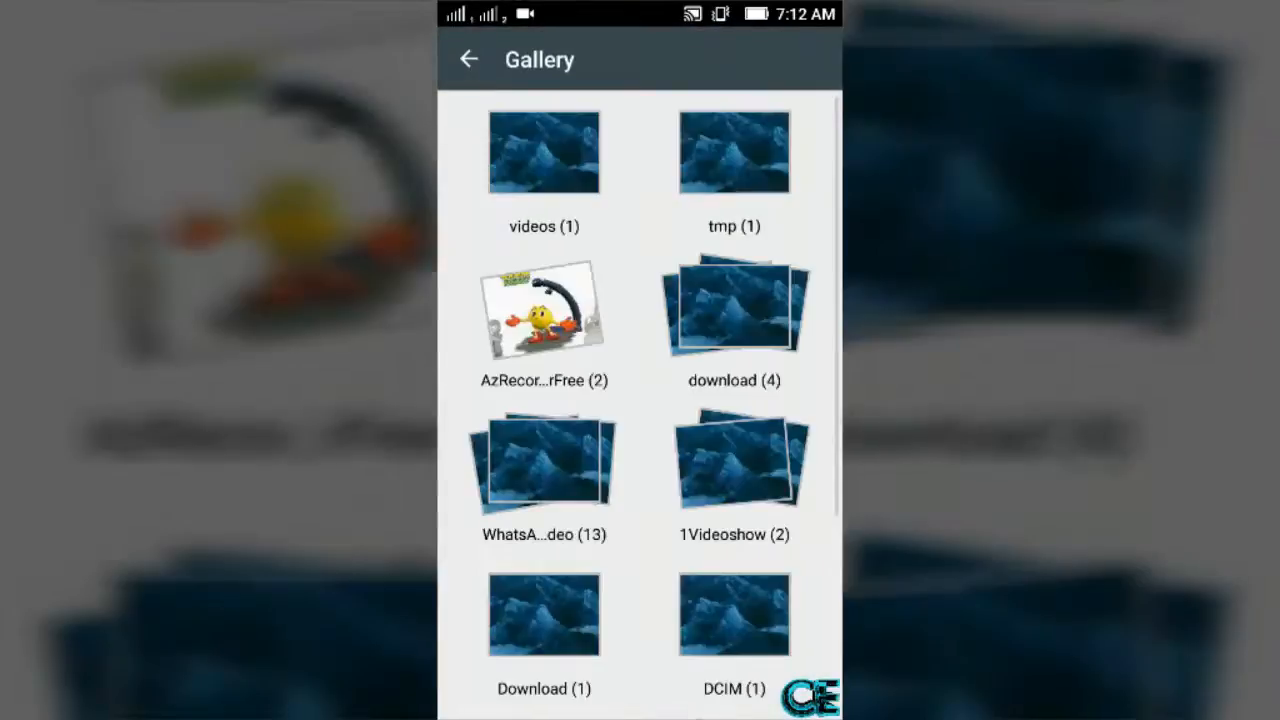
scroll("down", 3)
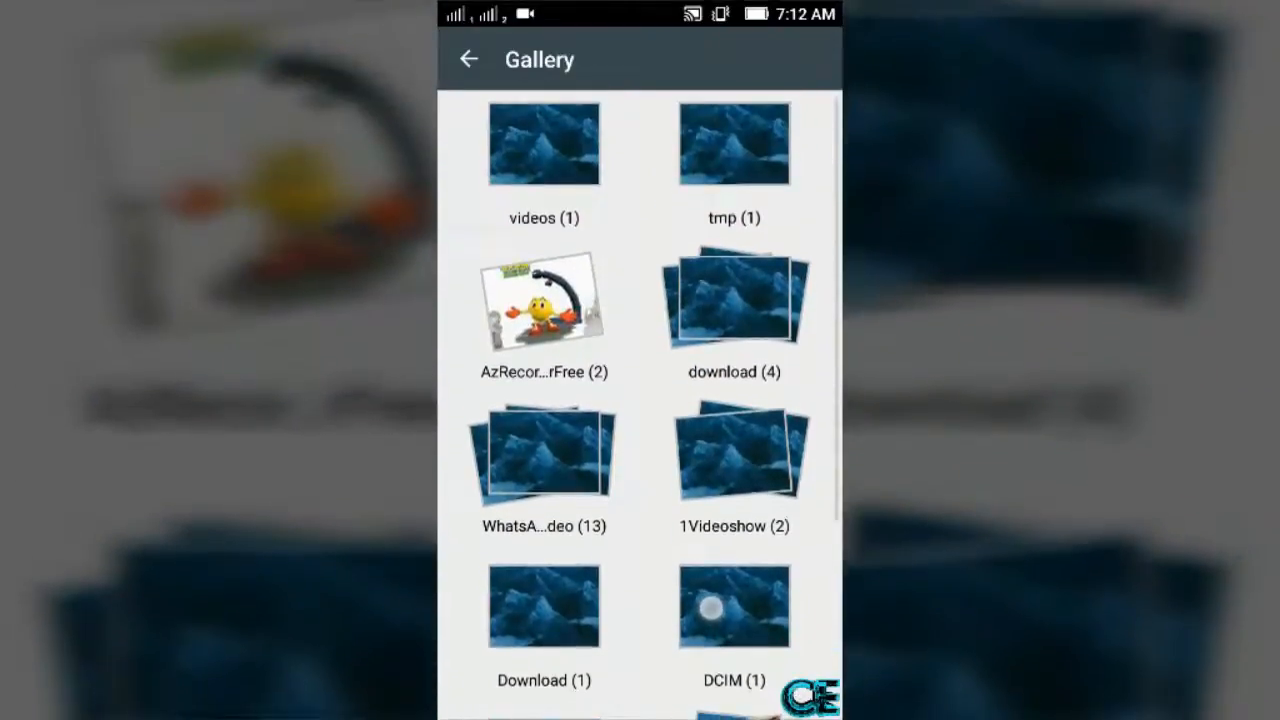
scroll("down", 3)
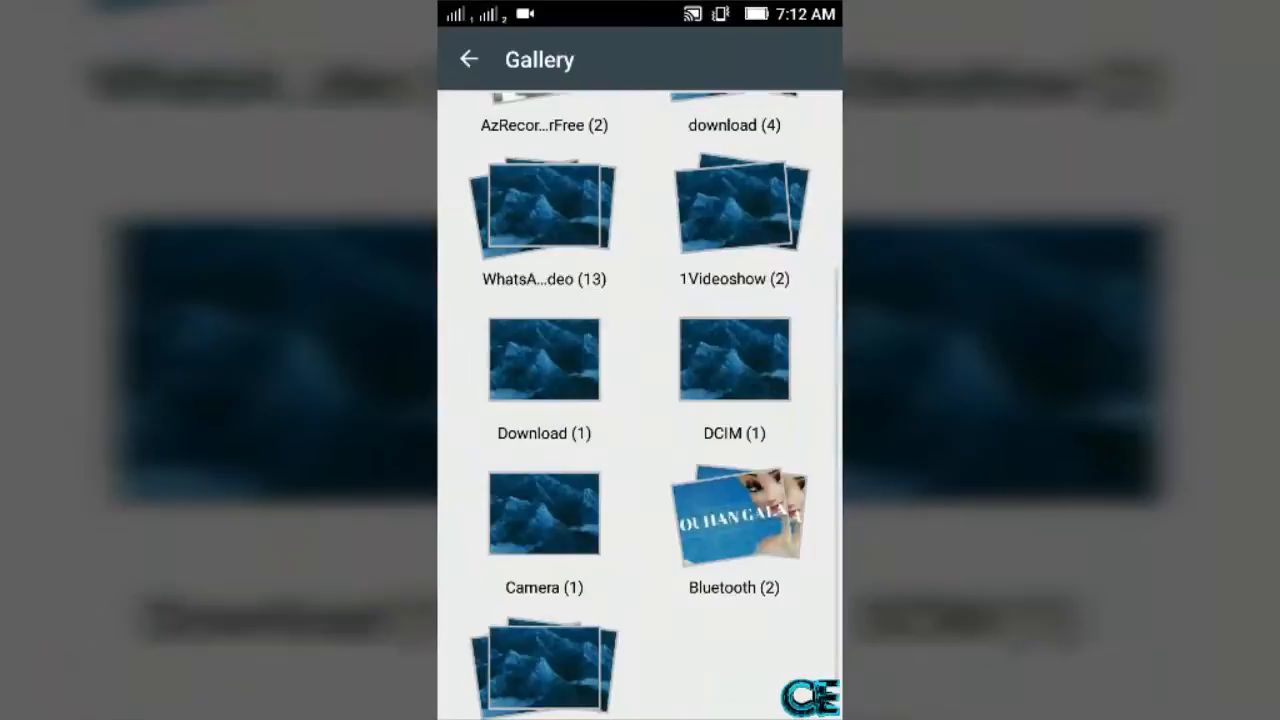
left_click(734, 515)
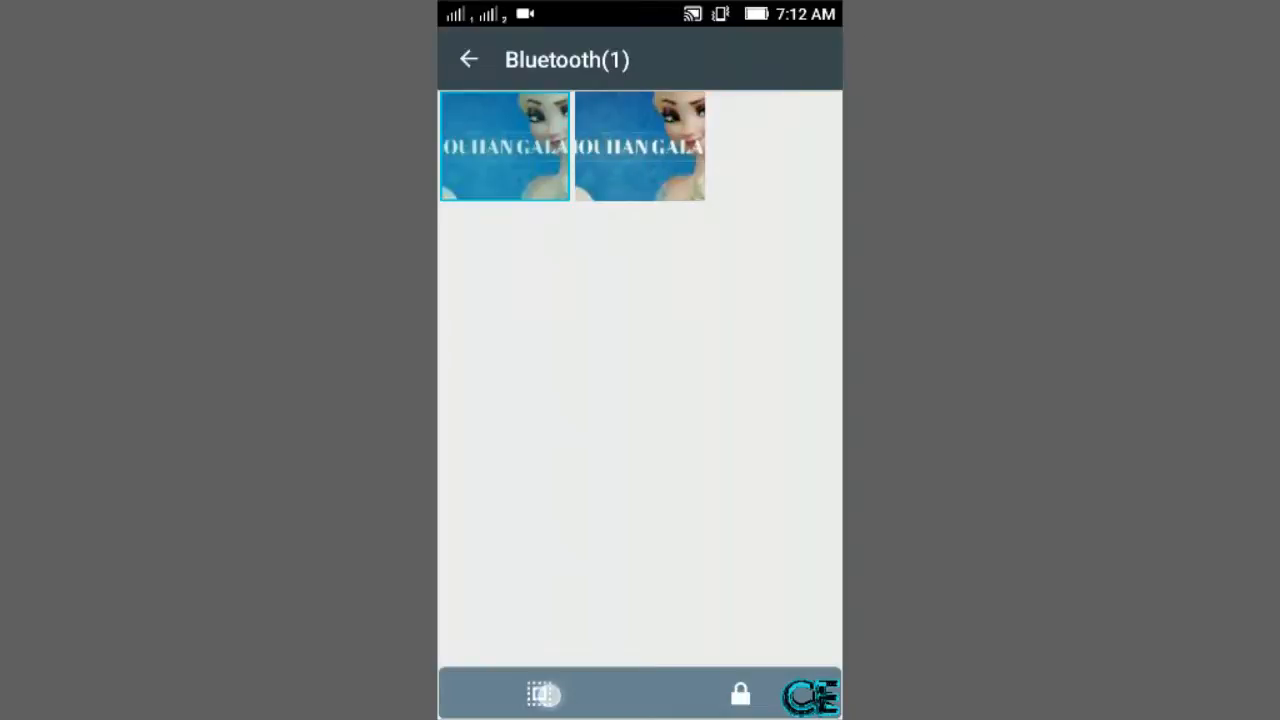
Select one Bluetooth video and confirm moving it into the vault.
left_click(639, 147)
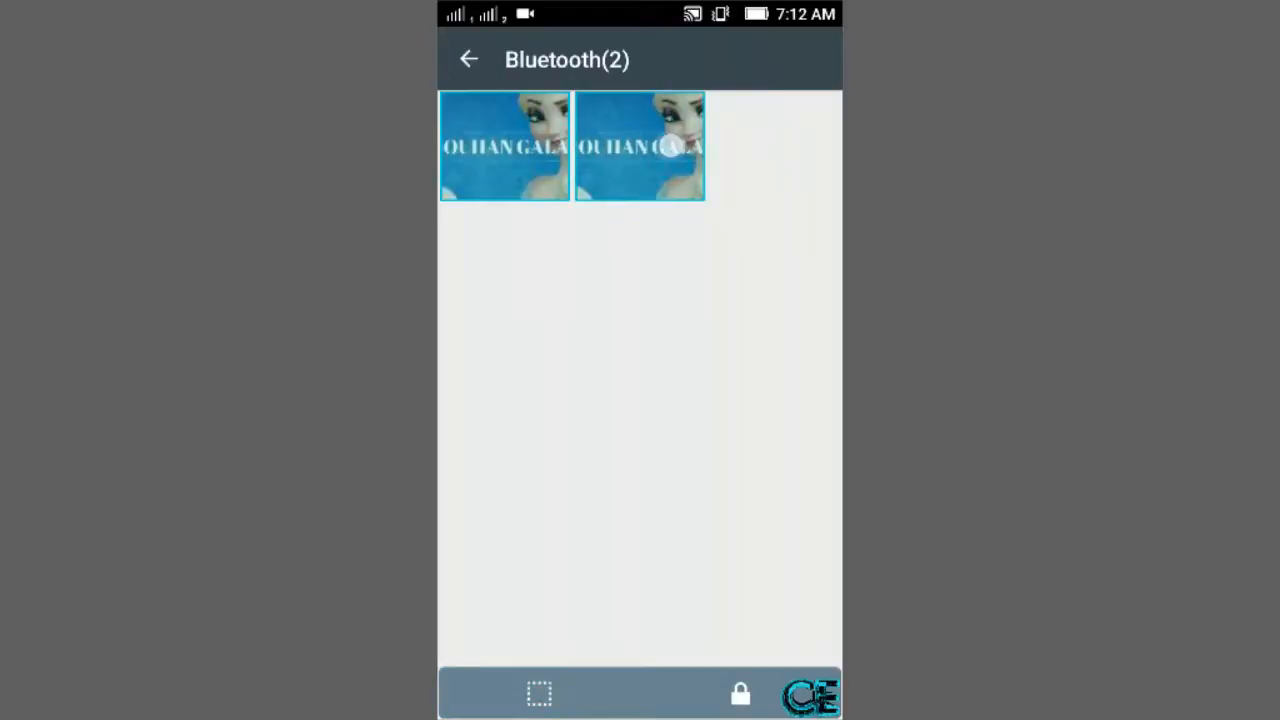
left_click(639, 147)
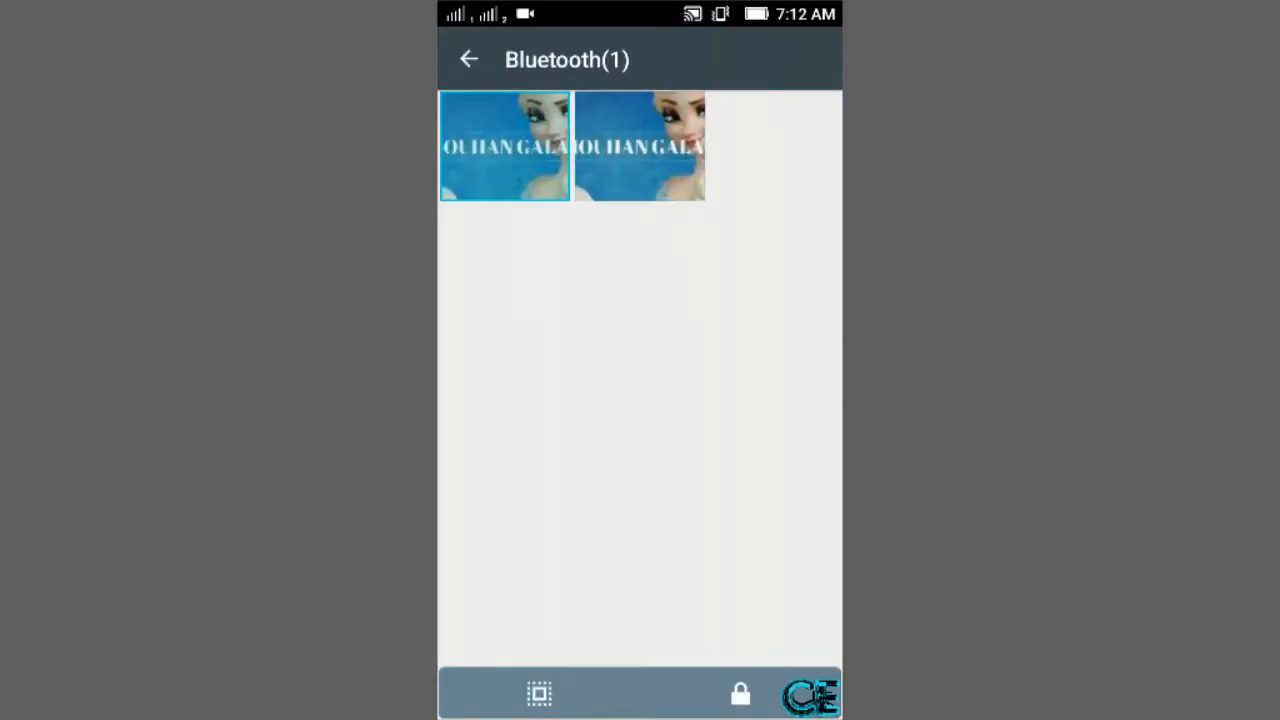
left_click(742, 692)
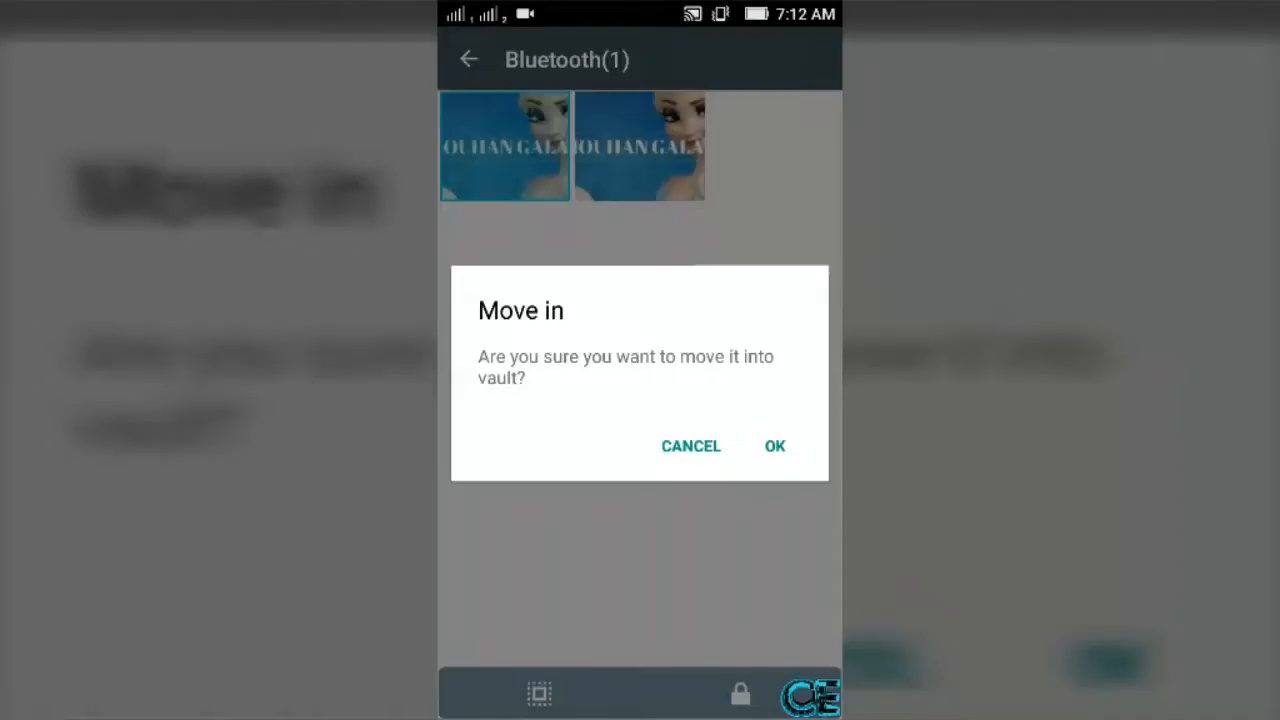
left_click(775, 445)
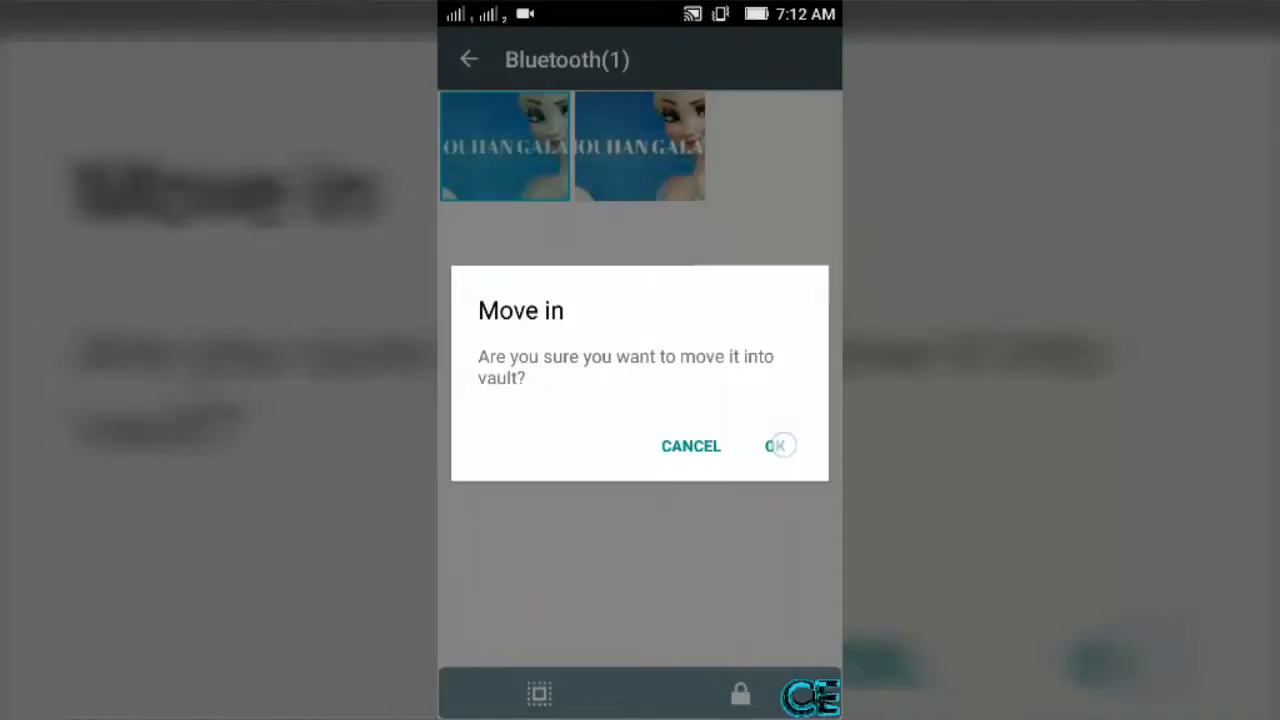
Finish the move and dismiss Operation successful to view the Bluetooth (1) folder.
left_click(780, 445)
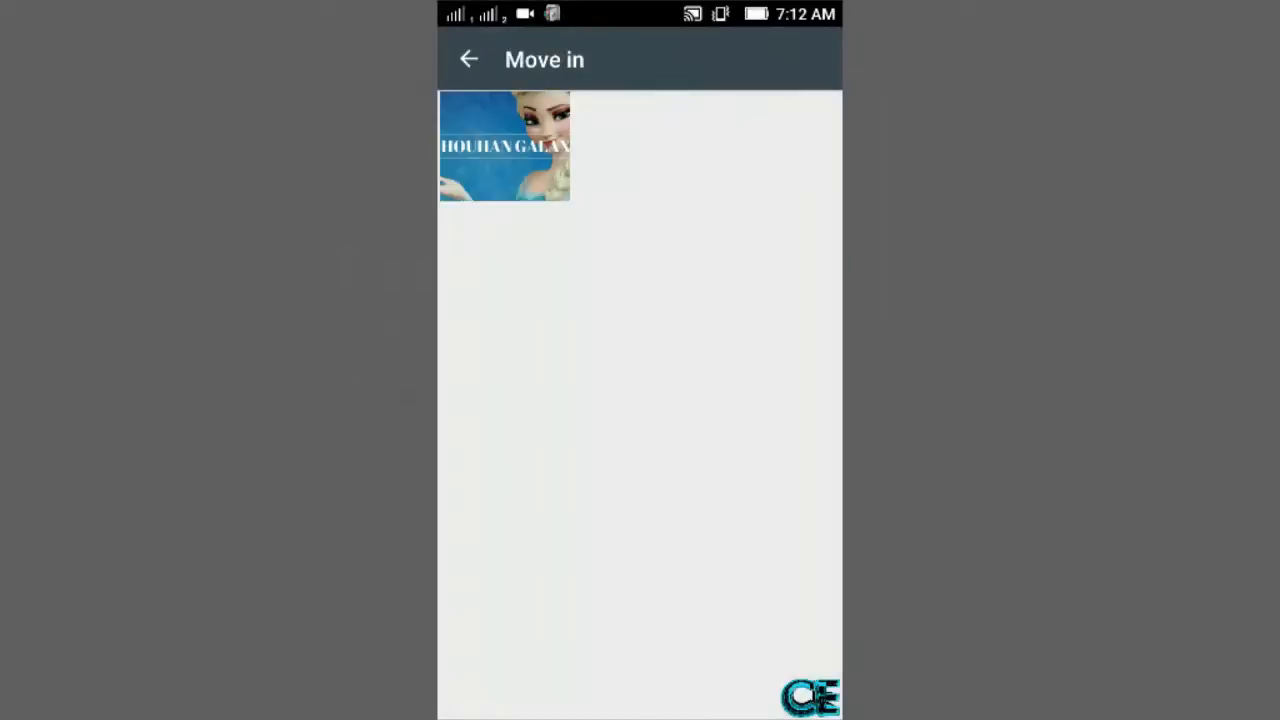
left_click(504, 145)
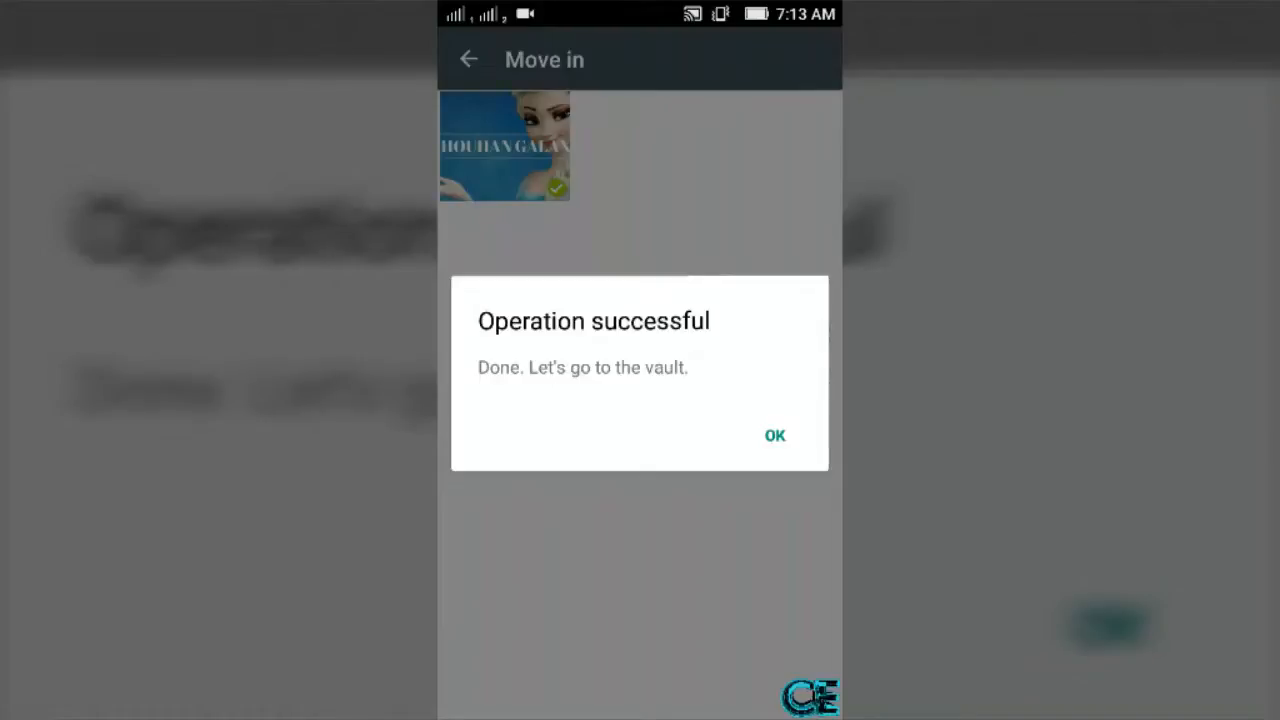
left_click(774, 435)
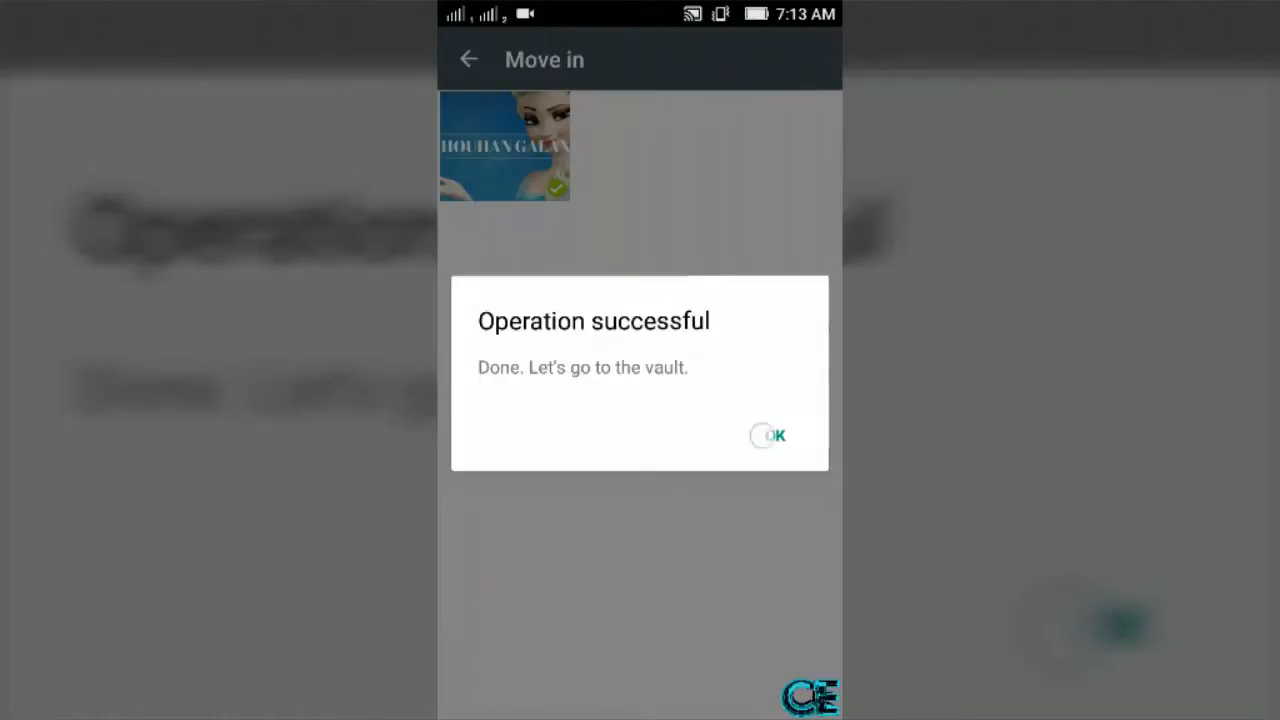
left_click(775, 436)
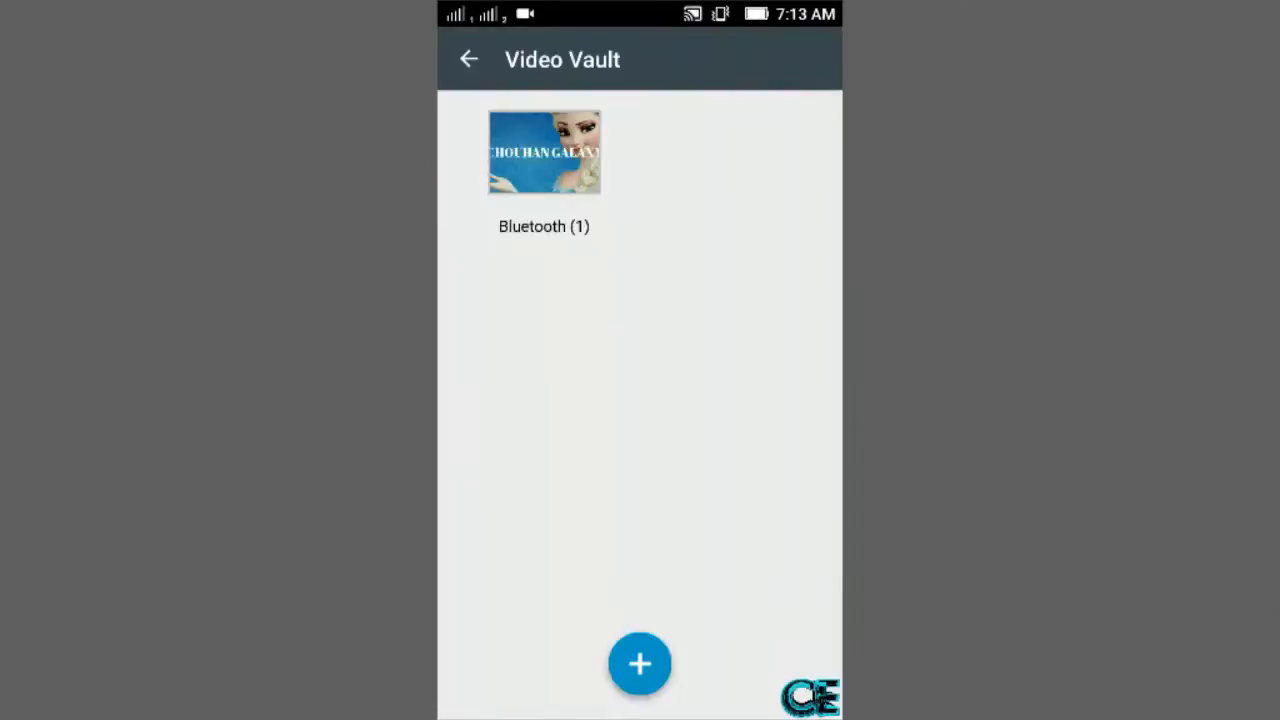
Return to AppLock's main screen and open Video Vault's Bluetooth (1) album.
left_click(468, 58)
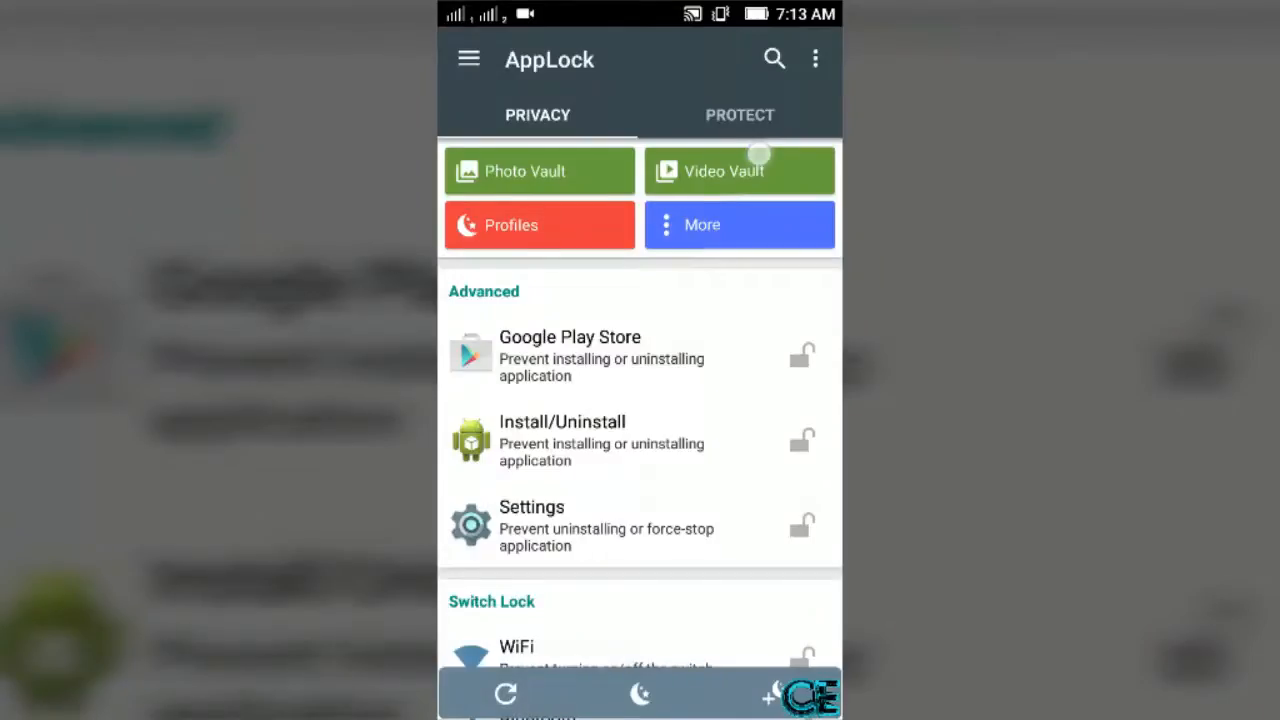
left_click(739, 170)
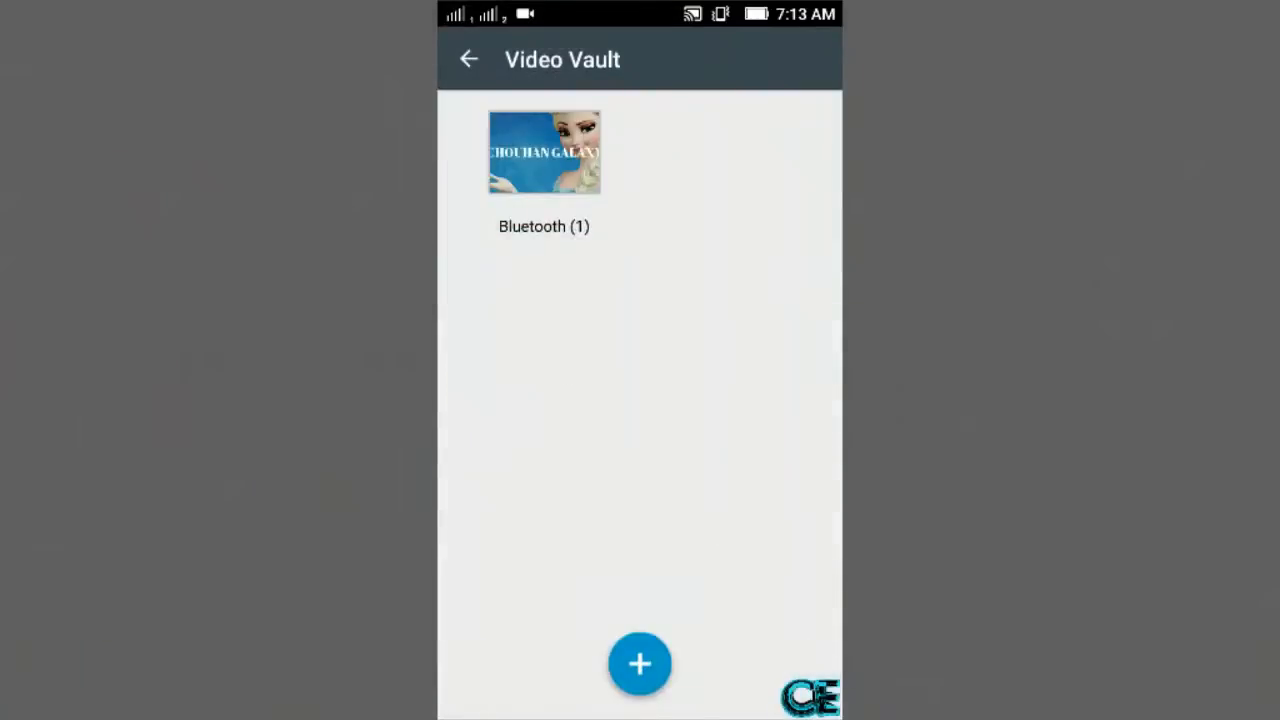
left_click(543, 160)
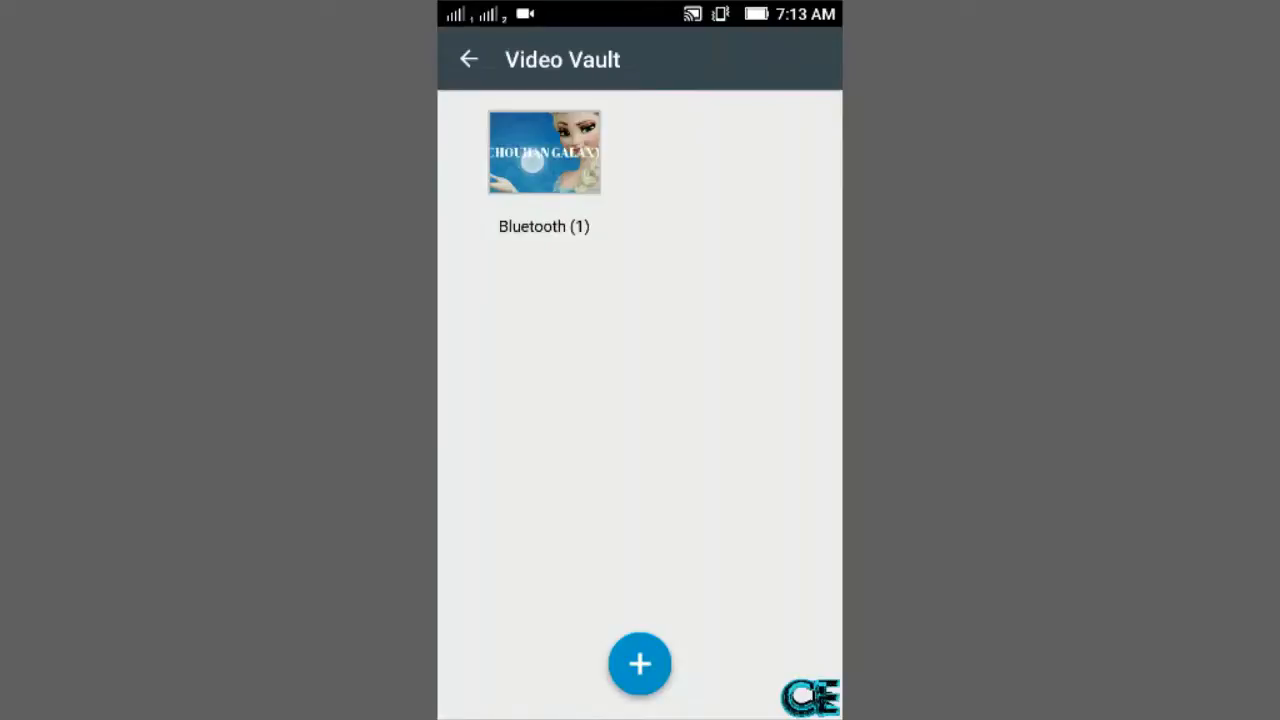
left_click(543, 152)
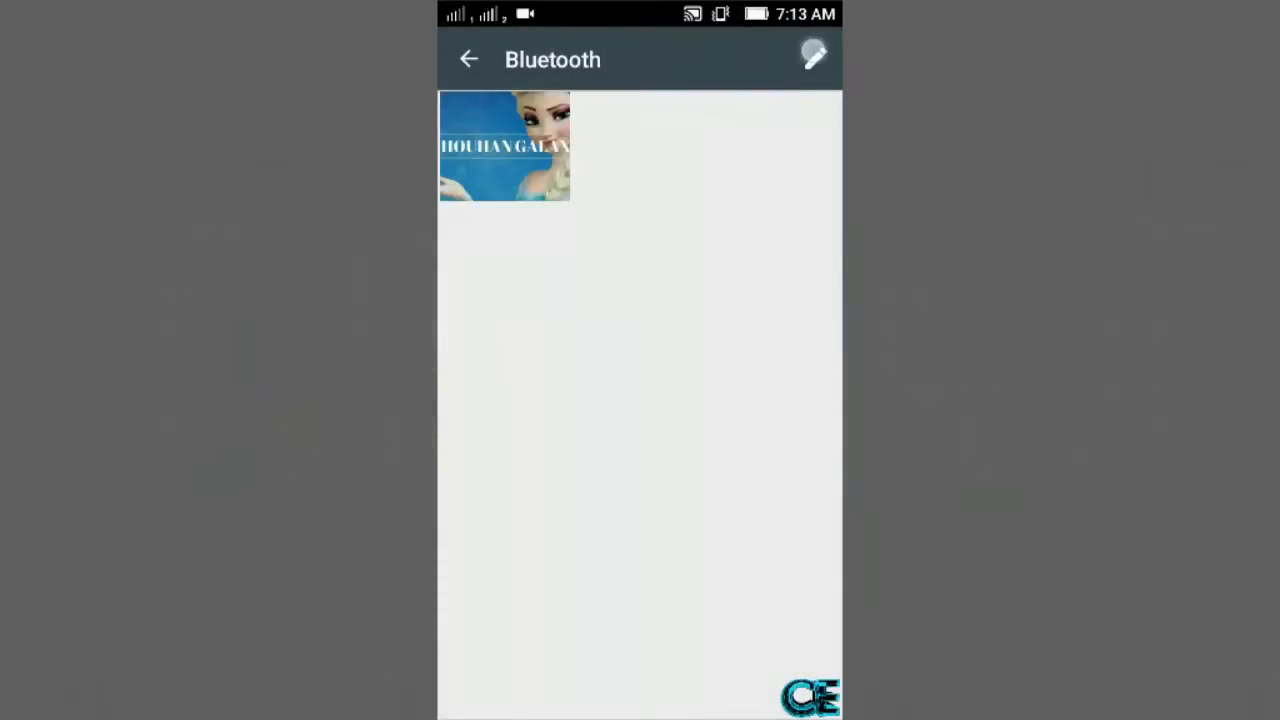
Select the Elsa video and confirm moving it out of the vault.
left_click(505, 146)
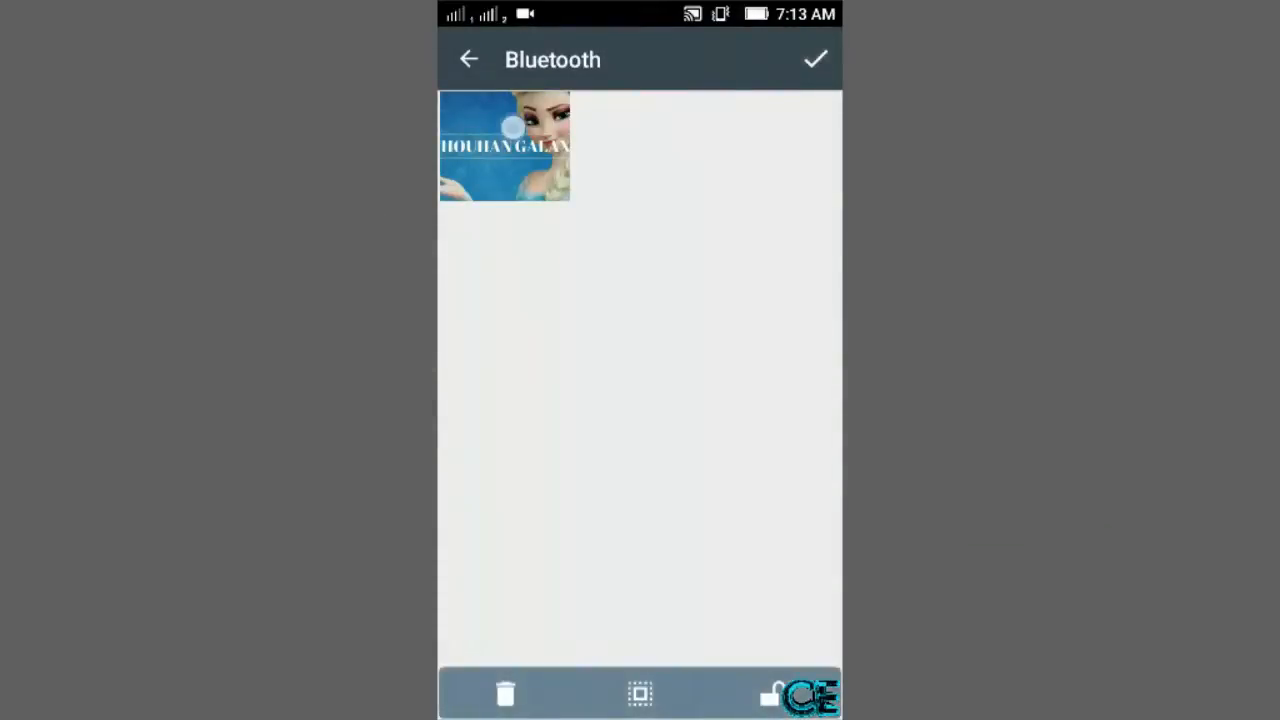
left_click(504, 145)
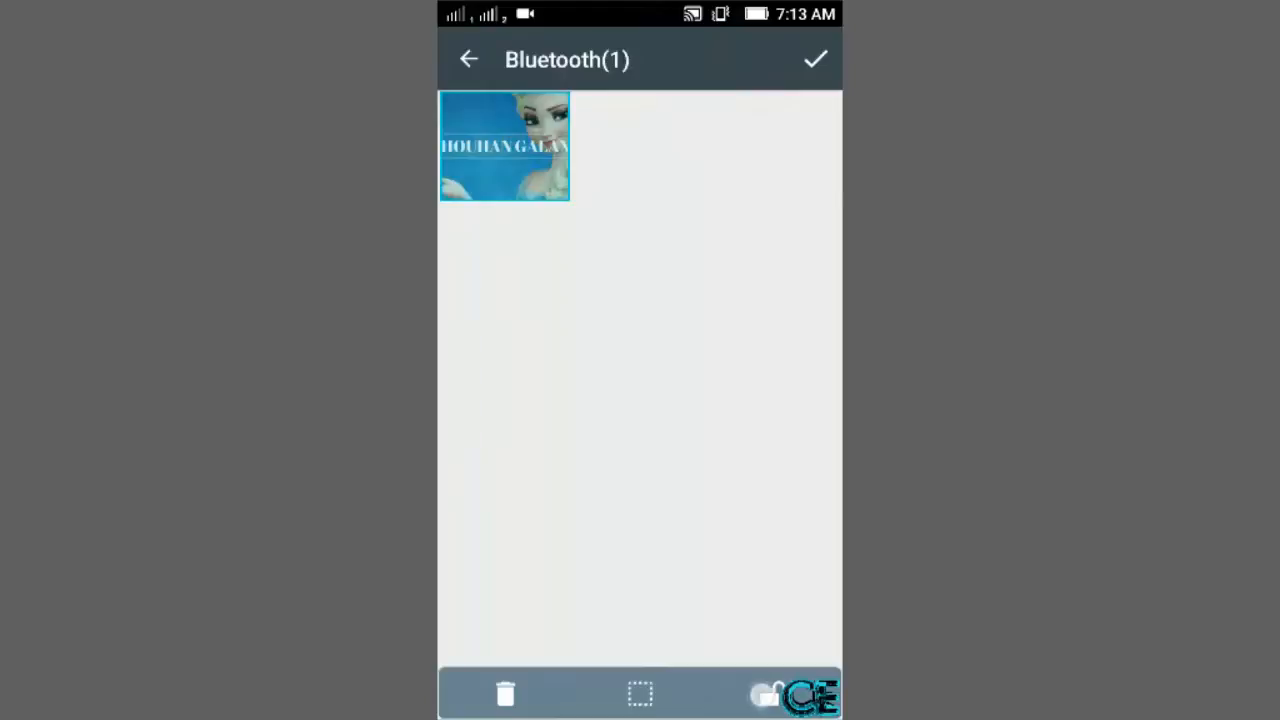
left_click(770, 694)
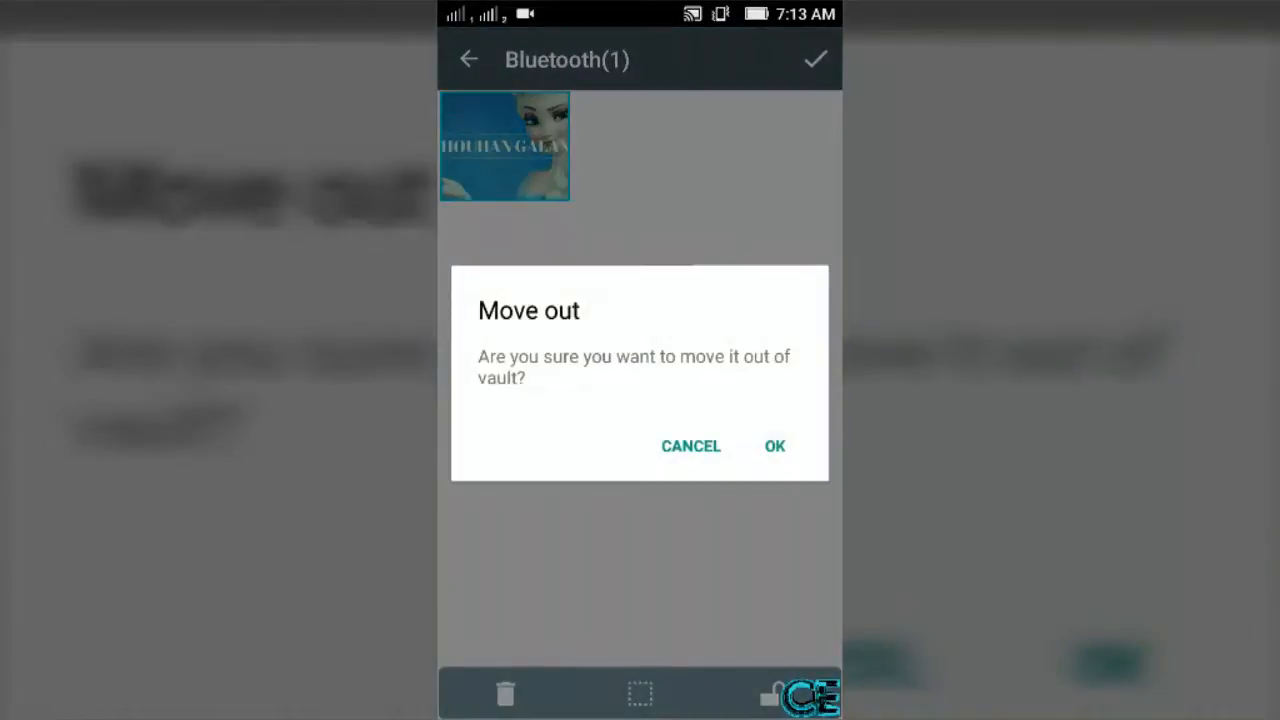
left_click(774, 446)
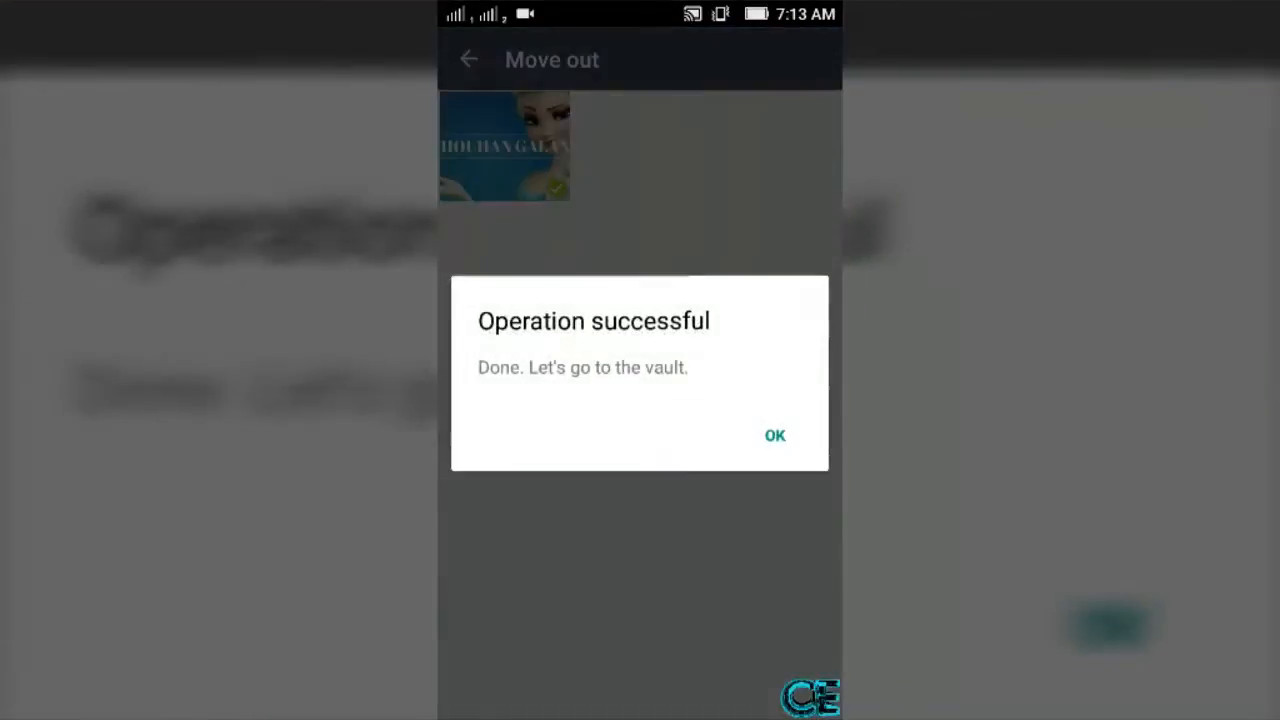
Dismiss Operation successful and scroll the Privacy list to Music and Play Movies & TV.
left_click(774, 435)
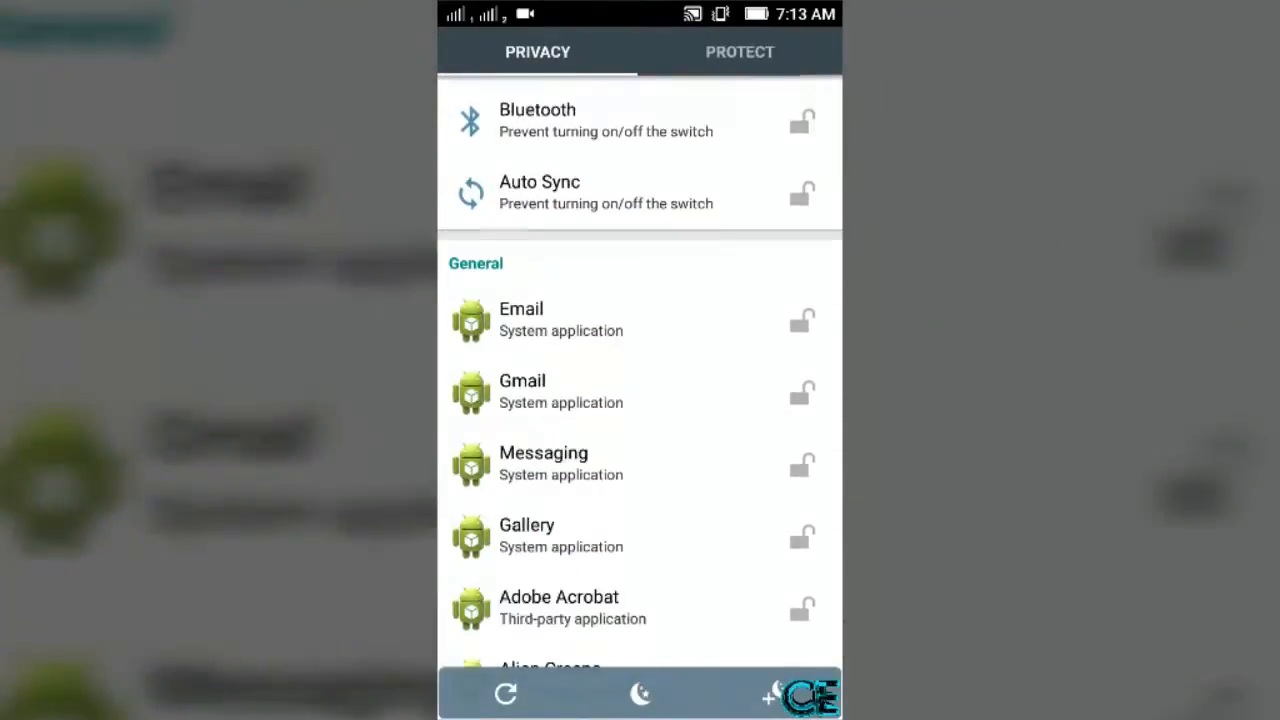
scroll("down", 3)
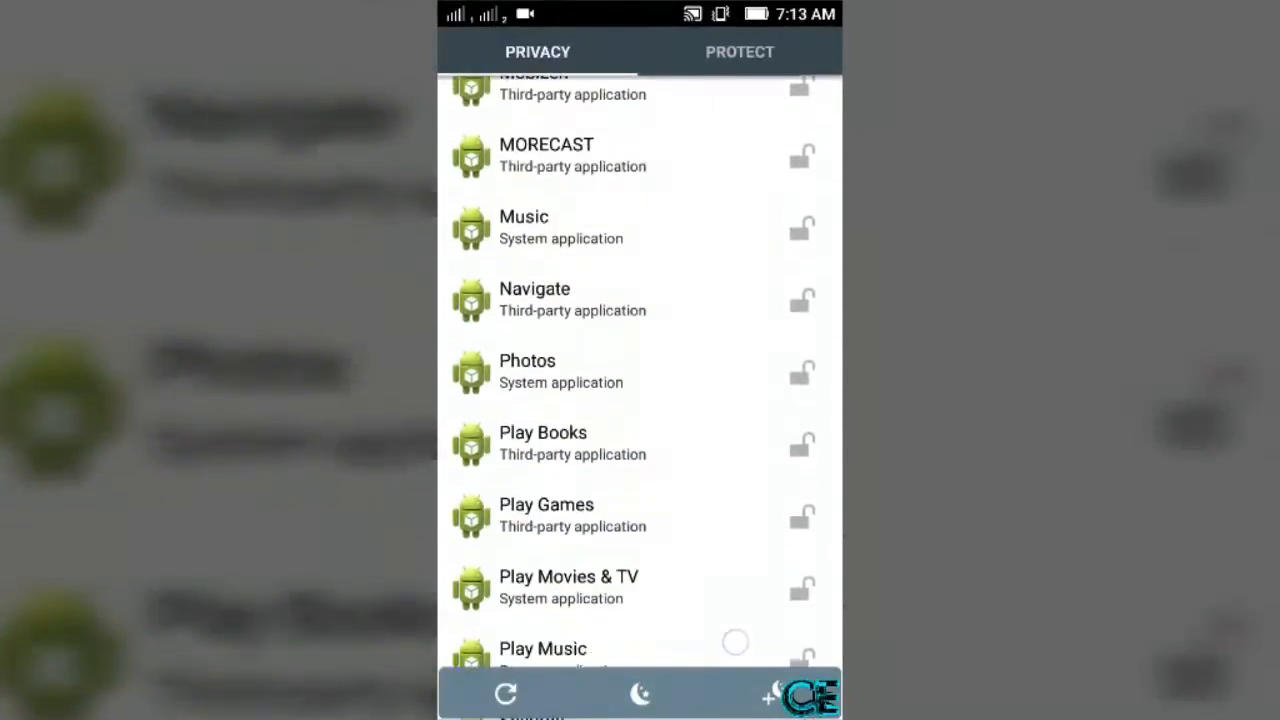